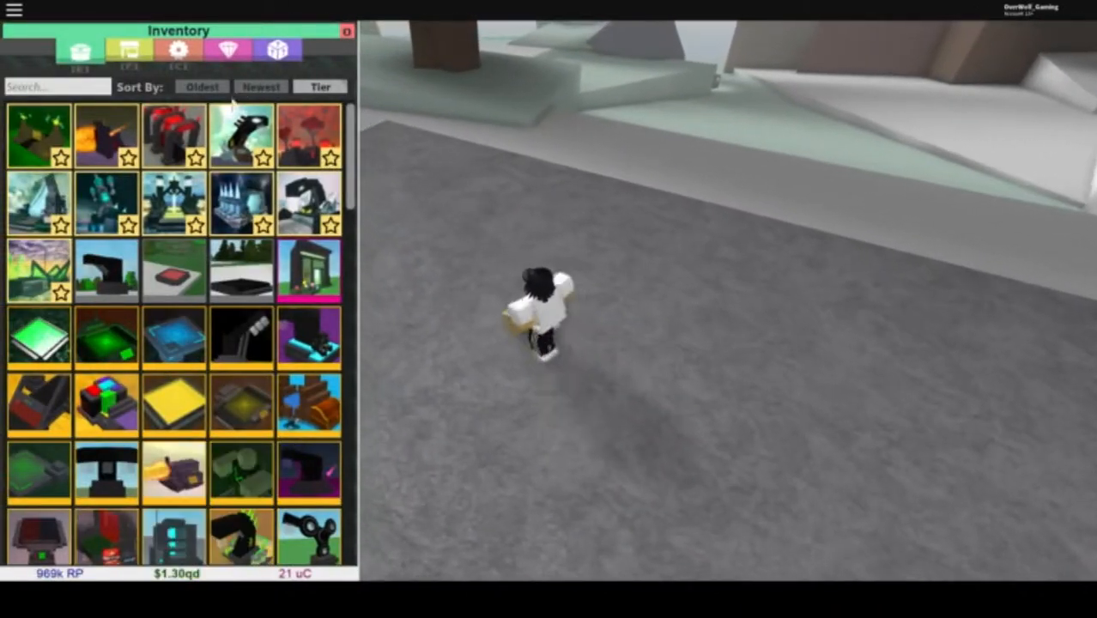
mouse_move(107, 202)
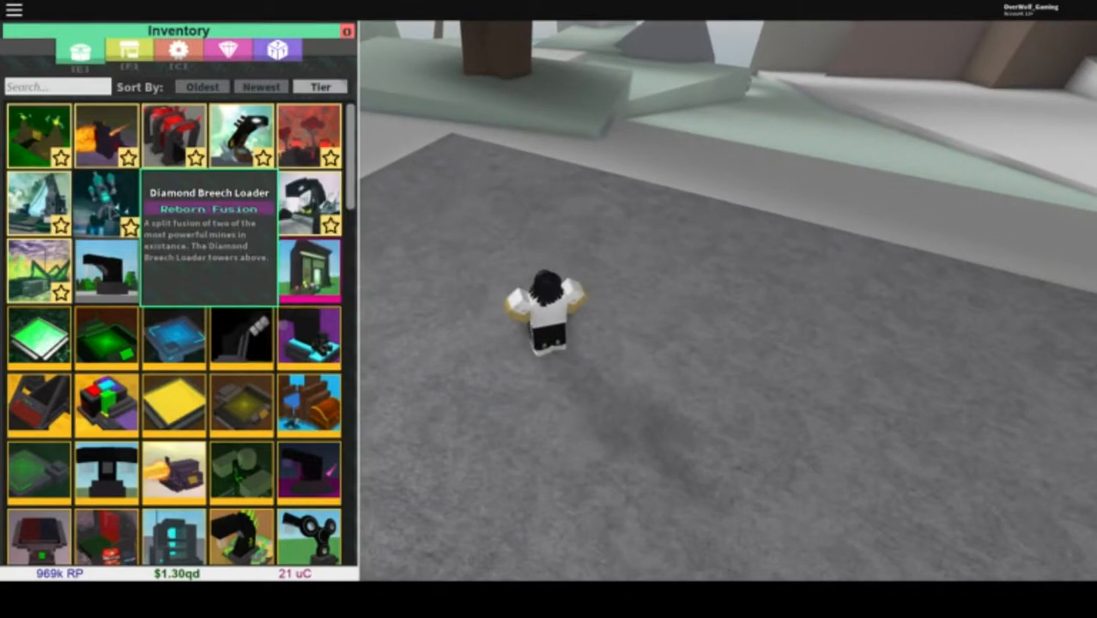
mouse_move(94, 140)
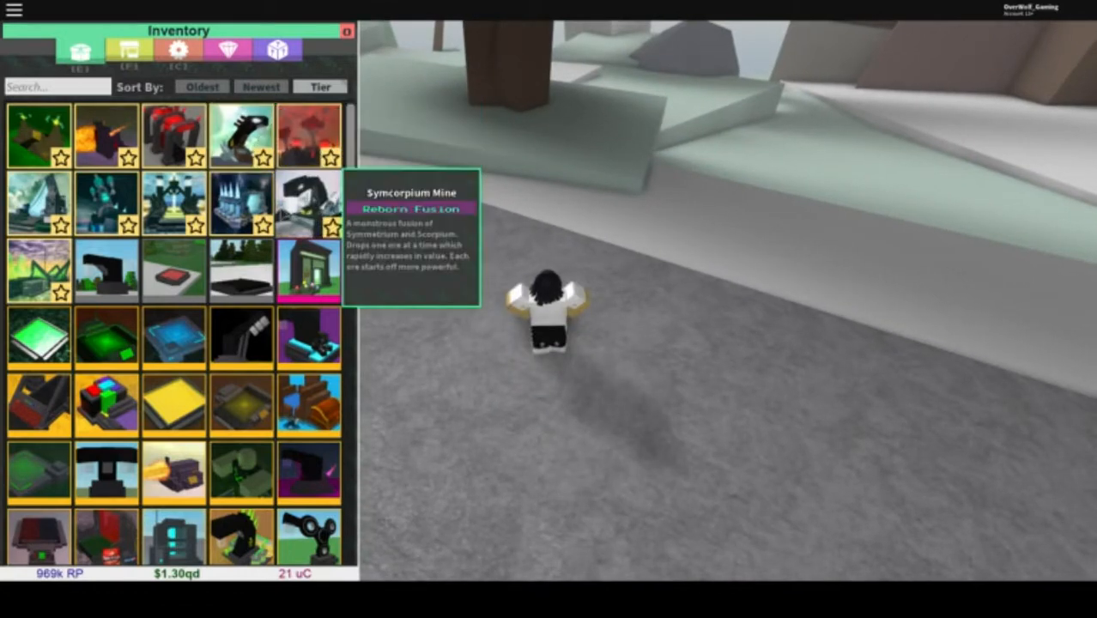
Step: Clear the inventory search and place the large cyan mine on the plot
type("drag")
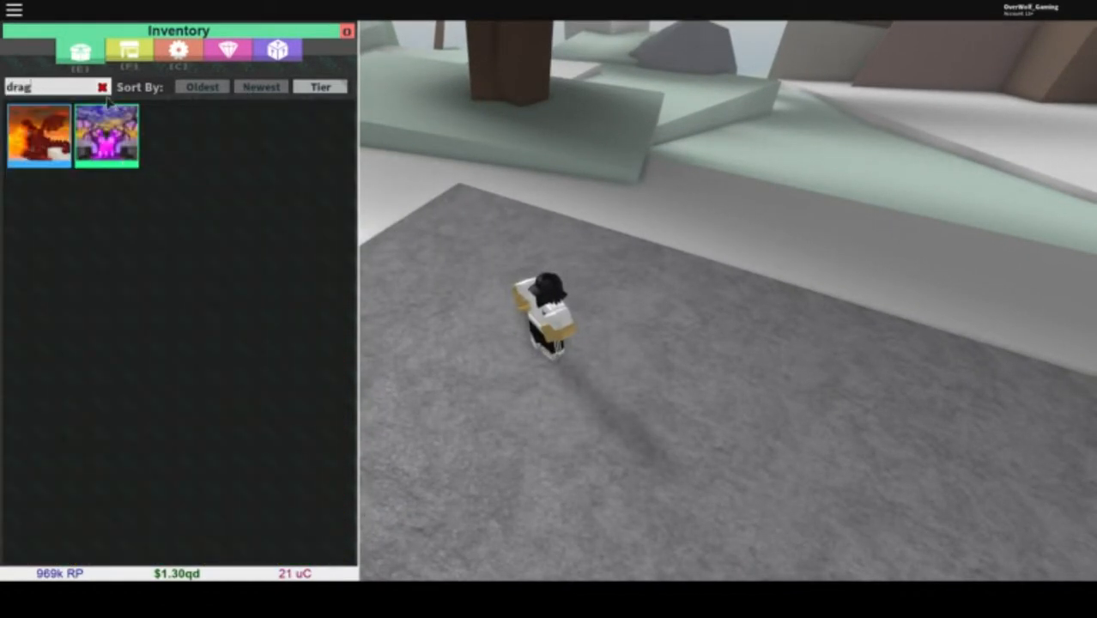
left_click(103, 86)
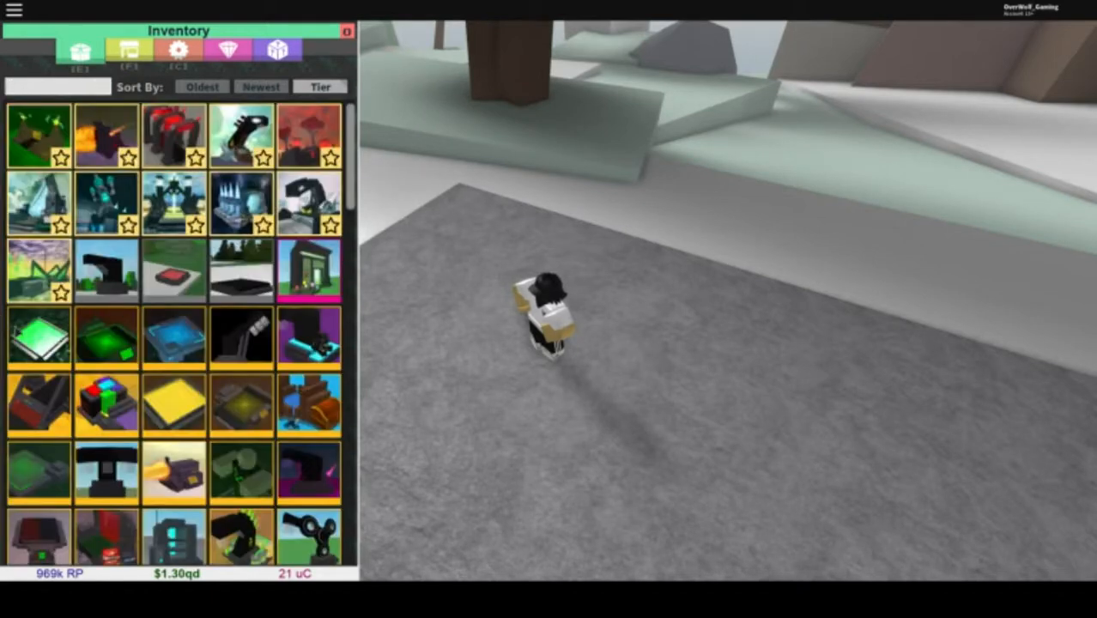
left_click(106, 202)
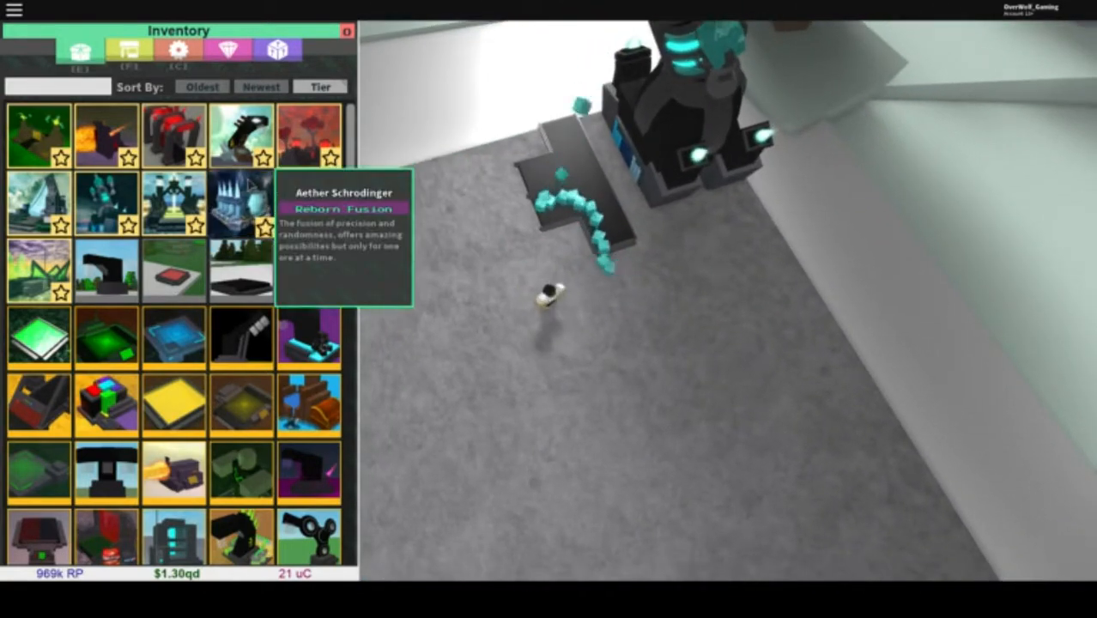
left_click(172, 134)
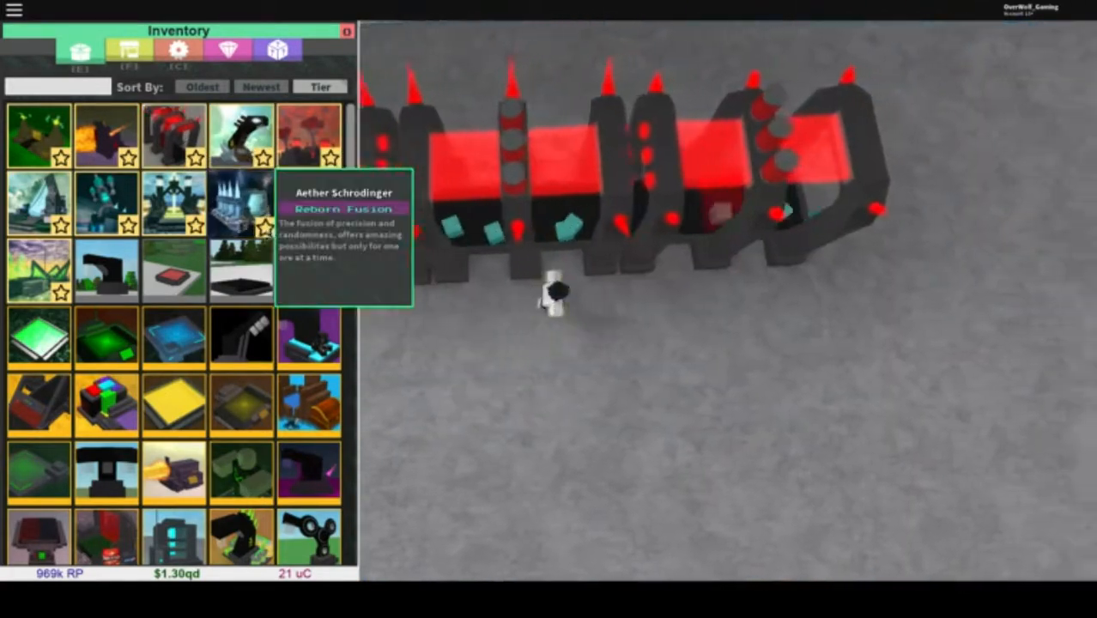
Step: Place the long red spiked machine, the blue crystal machine and two more upgraders beside them
left_click(38, 202)
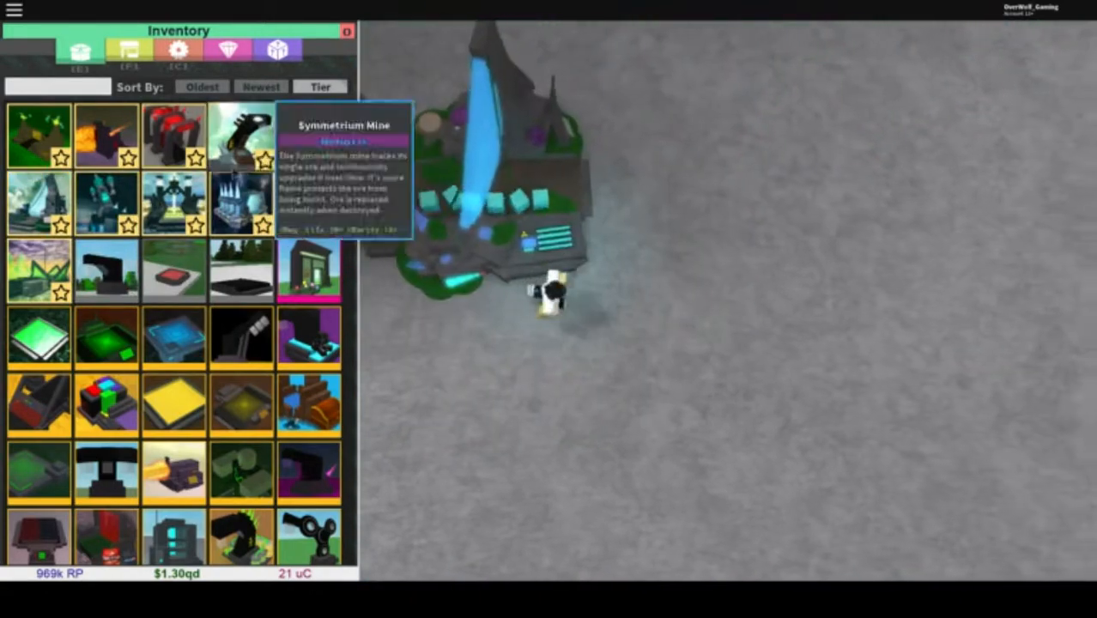
left_click(37, 135)
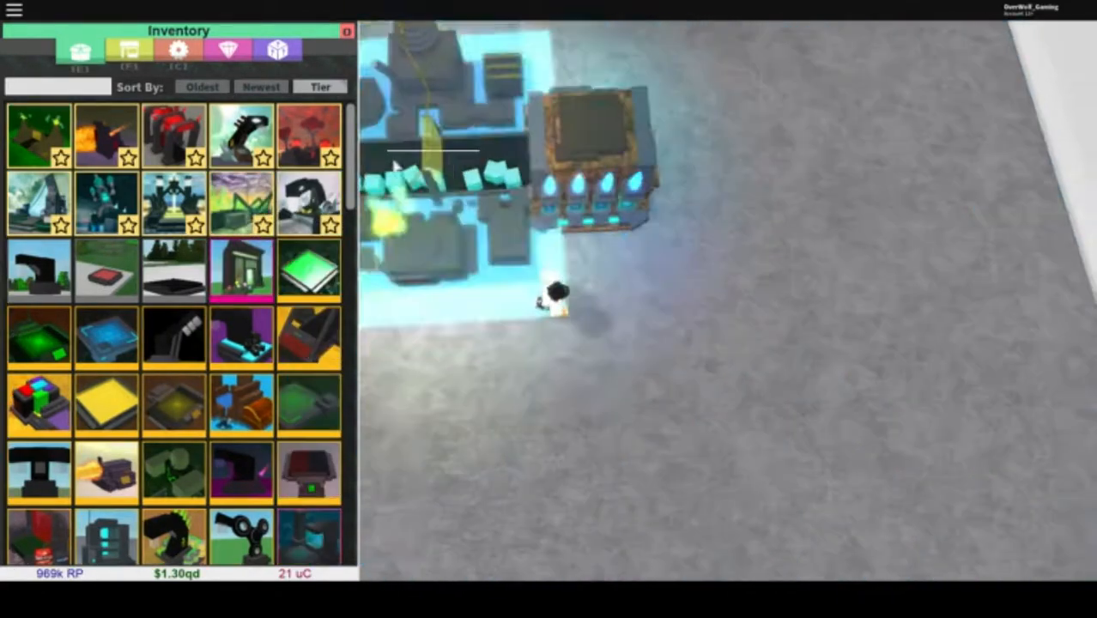
left_click(38, 202)
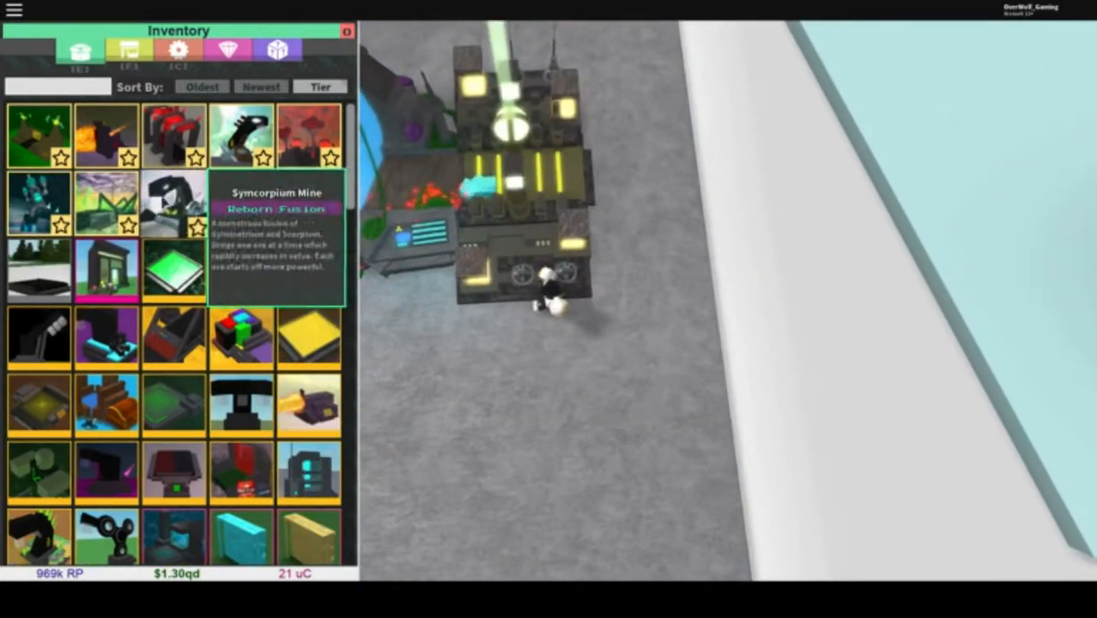
left_click(106, 203)
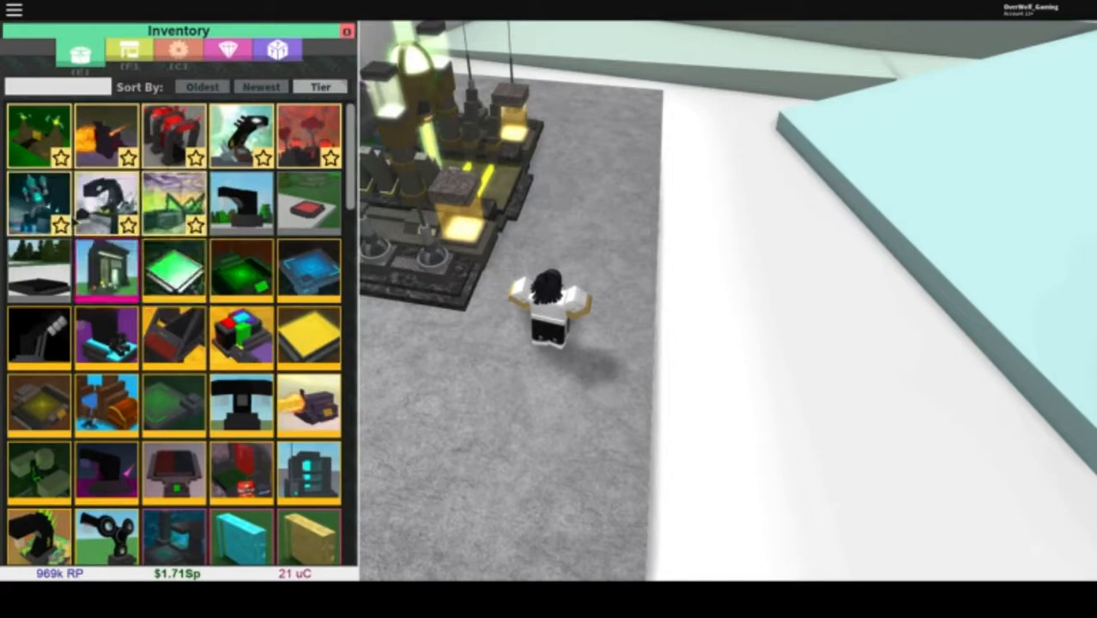
Step: Place another upgrader beside the existing machines to extend the conveyor line
left_click(174, 203)
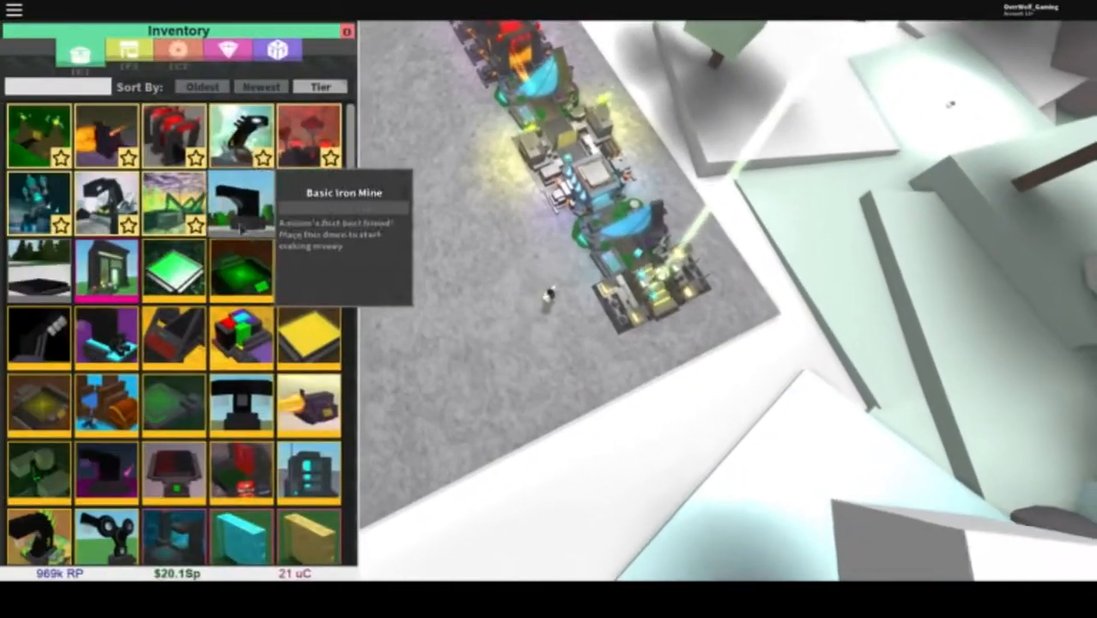
Step: Search the inventory ('dar', 'tim') and place the remaining found items on the line
type("dar")
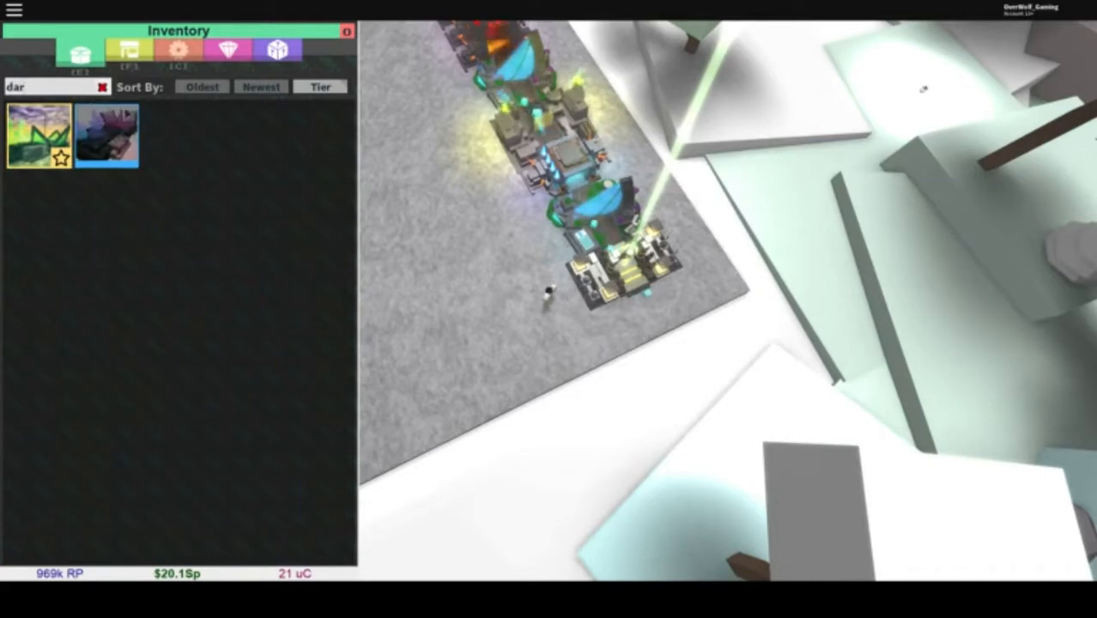
left_click(106, 133)
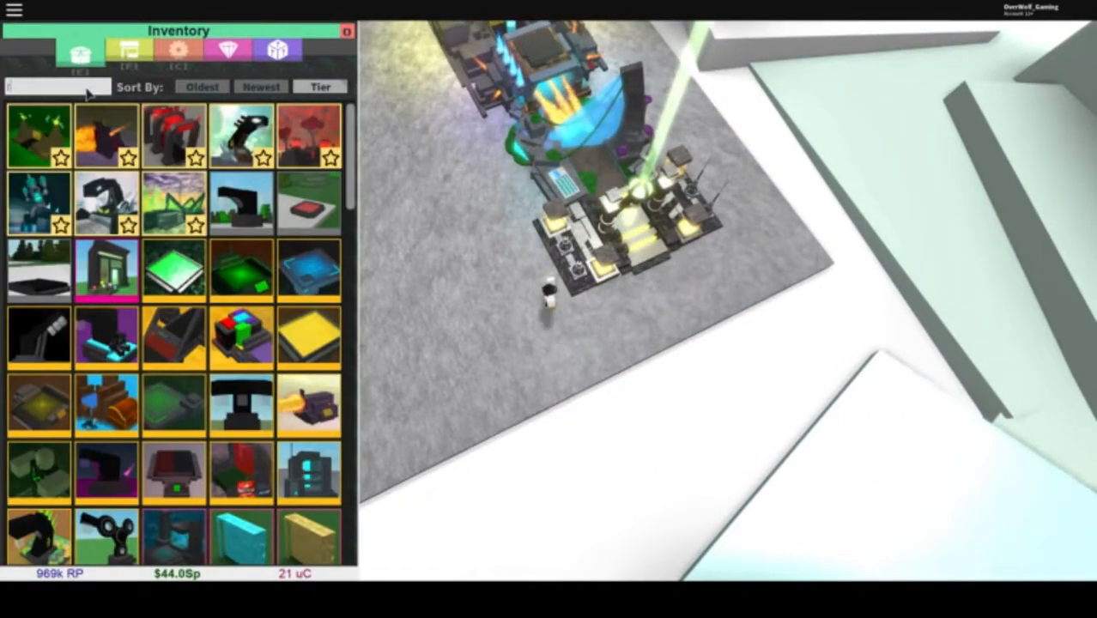
type("tim")
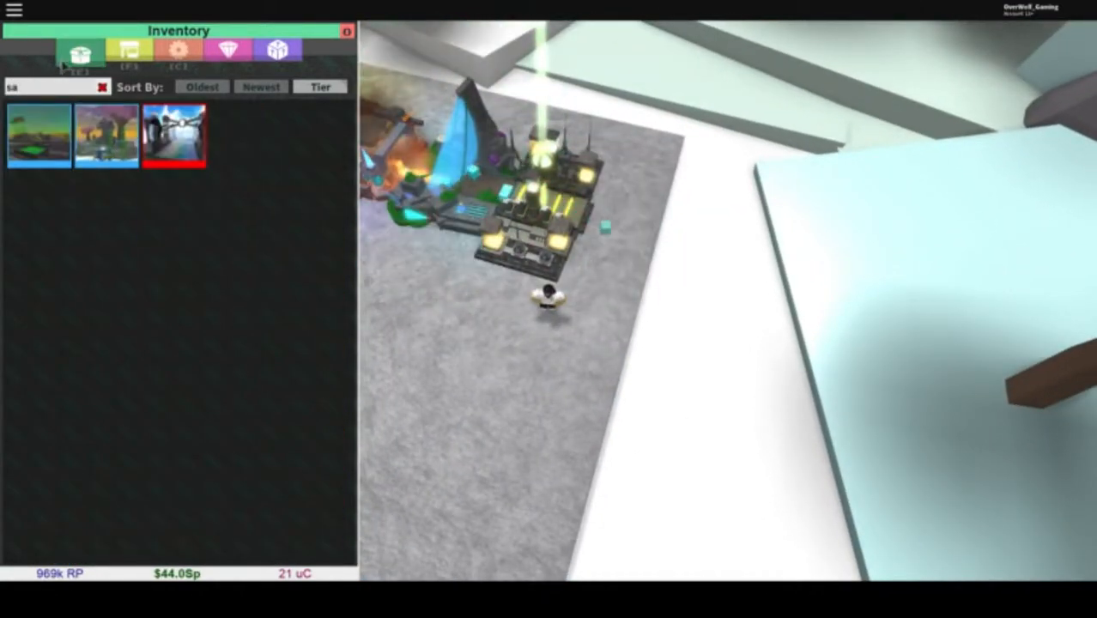
type("dar")
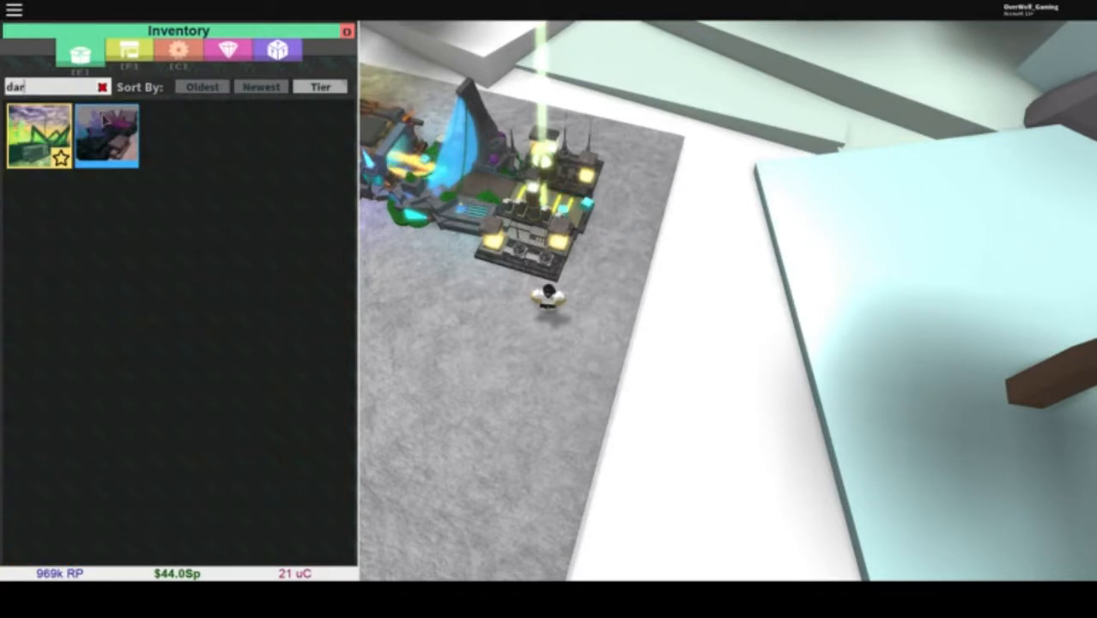
left_click(38, 137)
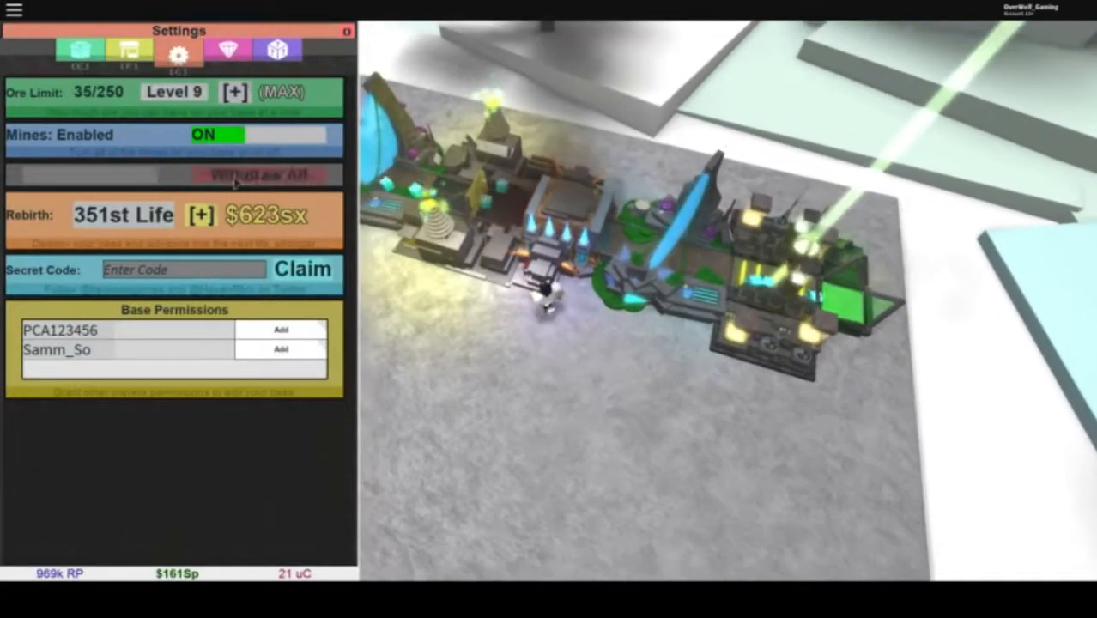
Step: Place a blaster and an upgrader from the inventory along the conveyor line
left_click(257, 175)
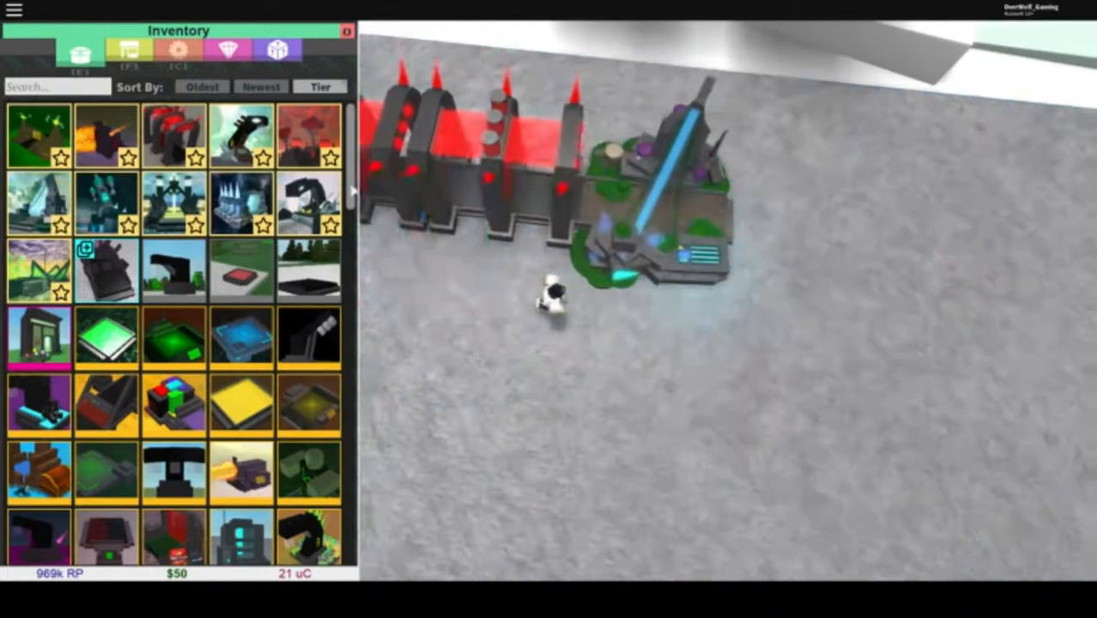
left_click(36, 137)
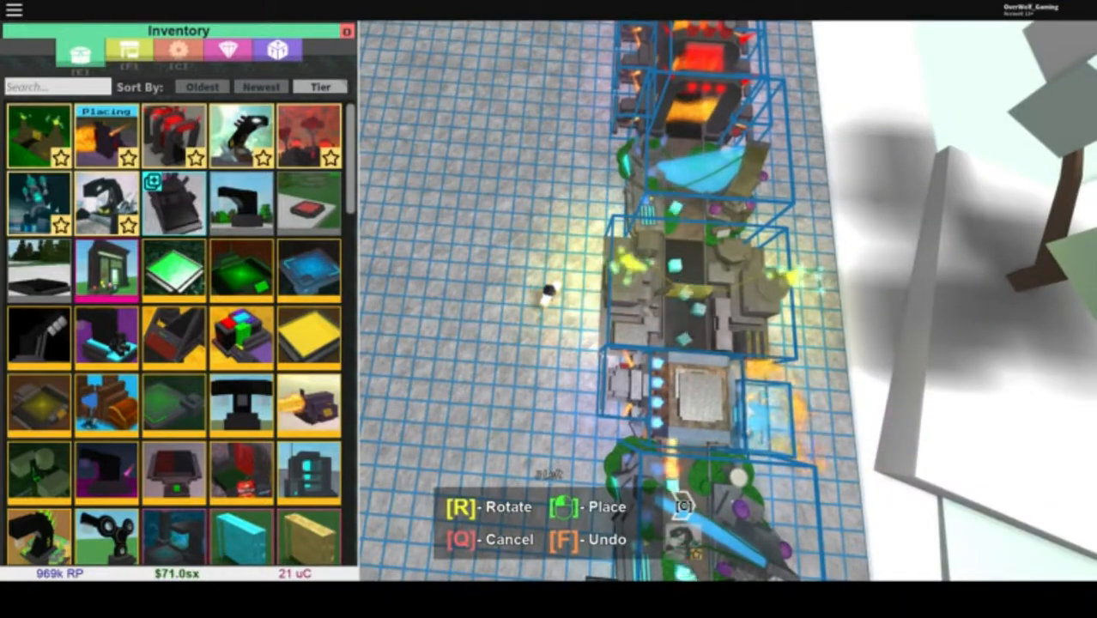
Step: Rebirth from the Settings panel, clearing the base to empty floor with cash at $50
left_click(179, 53)
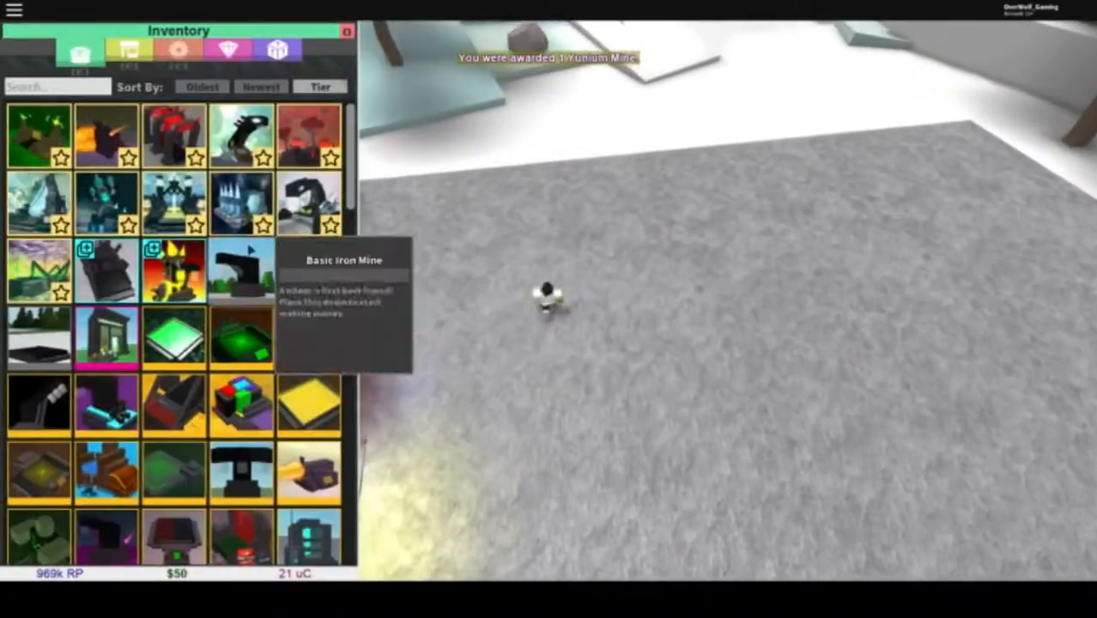
Step: Place Dreamer's Anguish, a Big Bad Blaster and the furnace-topped upgrader stack on the empty plot
left_click(107, 202)
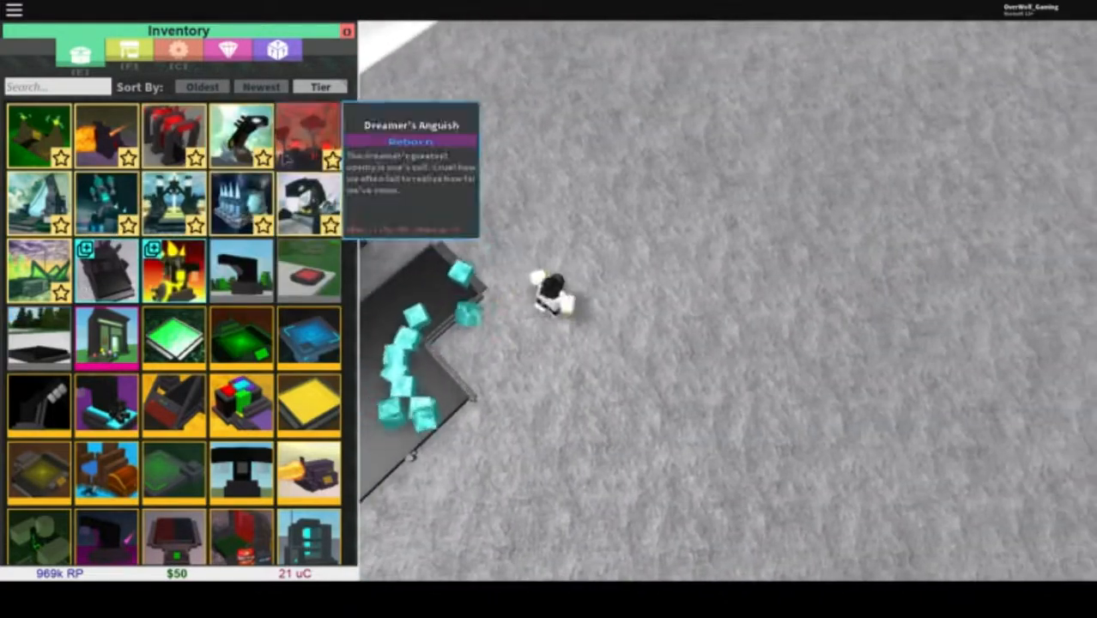
left_click(171, 138)
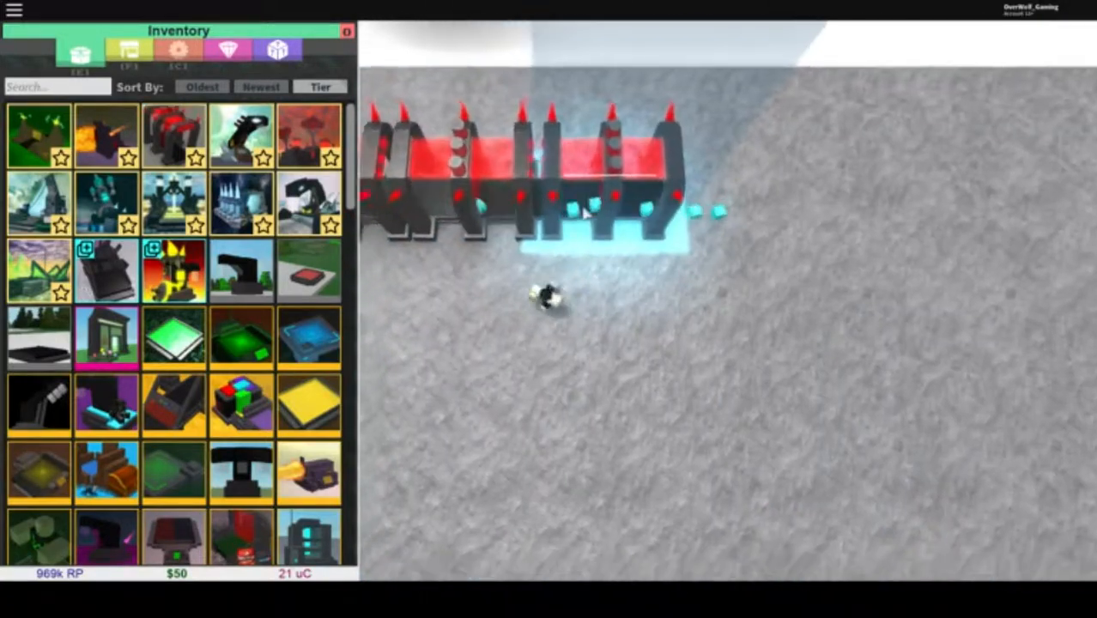
left_click(106, 137)
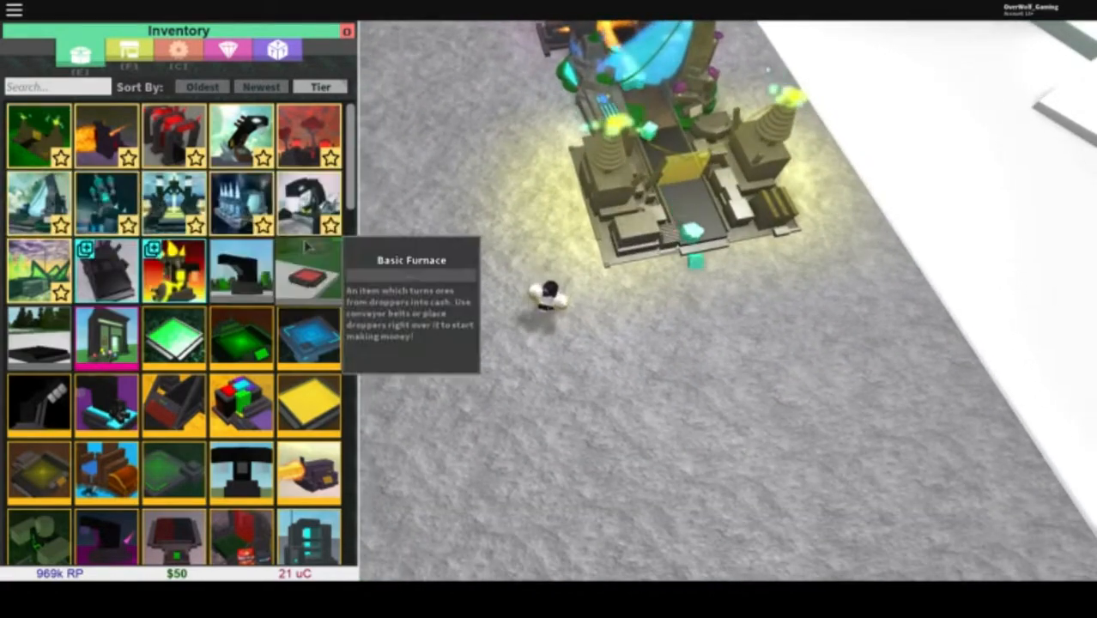
Step: Place the last Big Bad Blaster and put away the inventory panel
left_click(241, 203)
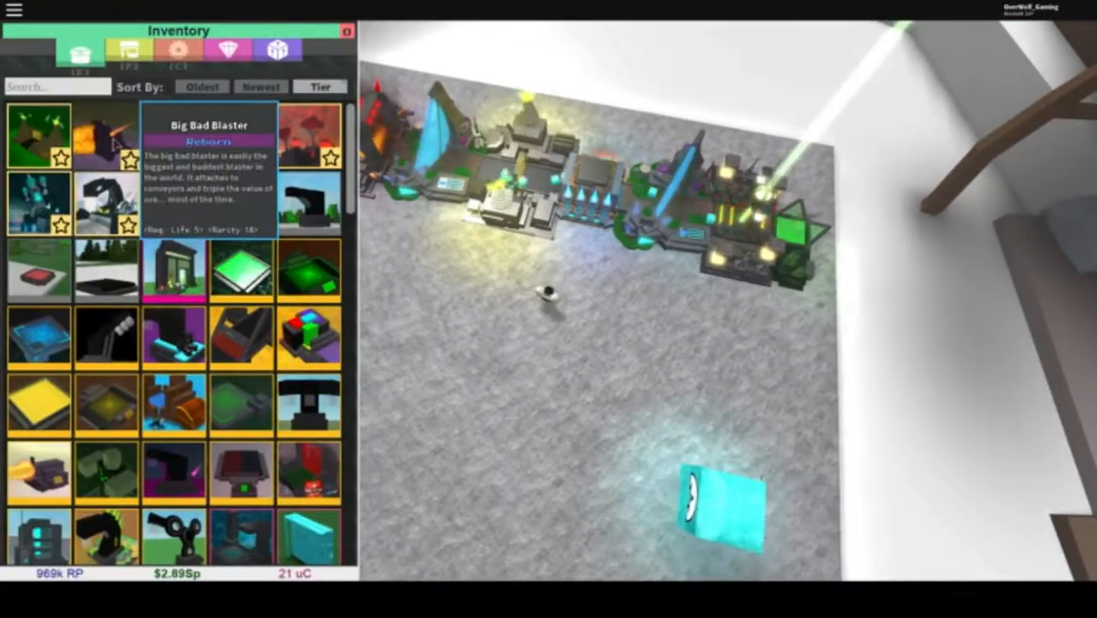
left_click(107, 134)
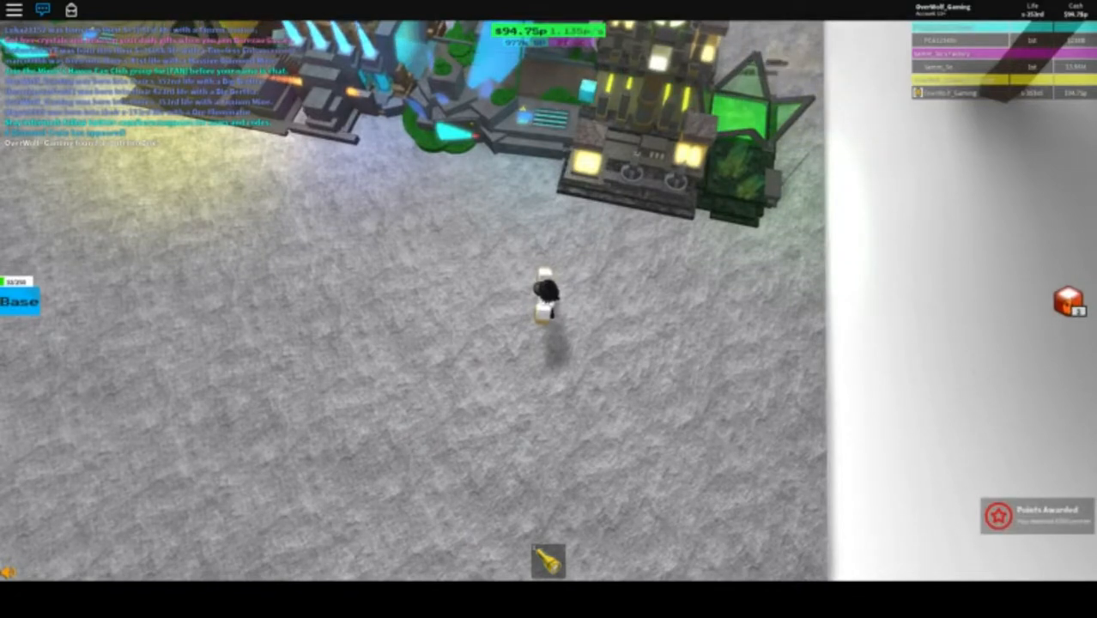
Step: Choose the rebirth option in Settings to bring up the Are you sure? prompt
left_click(1069, 309)
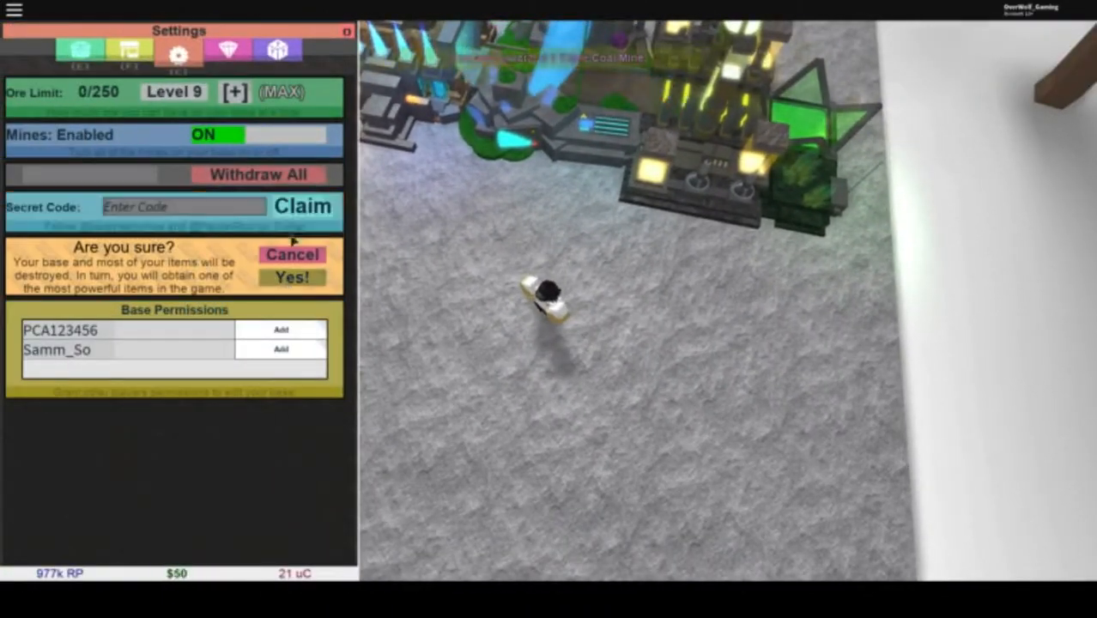
Step: Confirm the rebirth with Yes, destroying the base
left_click(292, 276)
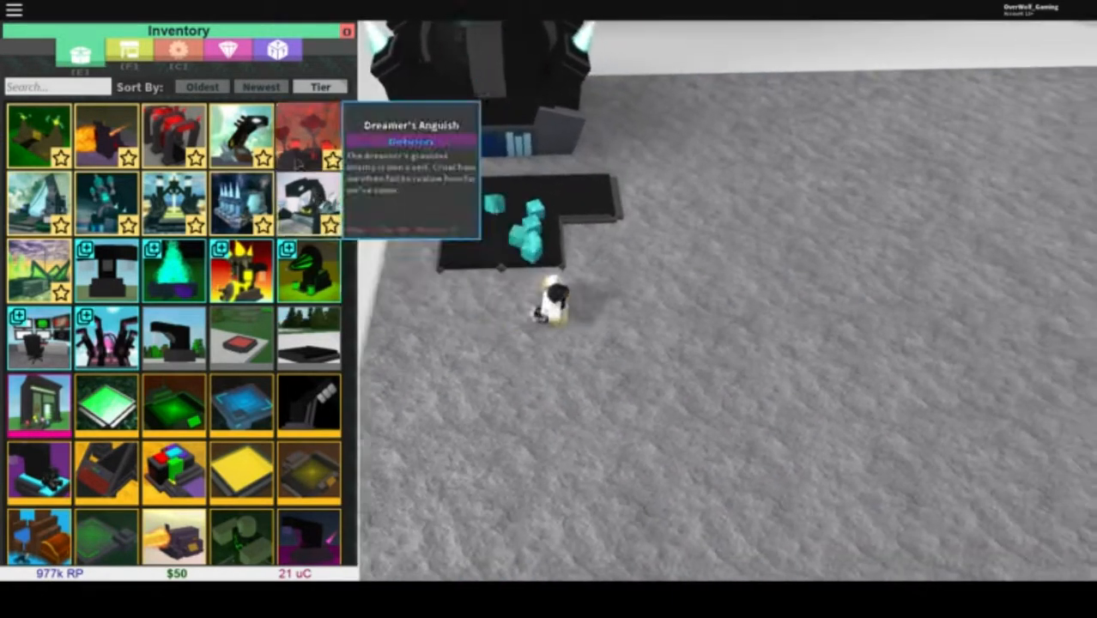
Step: Place the Big Bad Blaster, Quantum Clockwork and a beam upgrader along the line after the loader
left_click(171, 137)
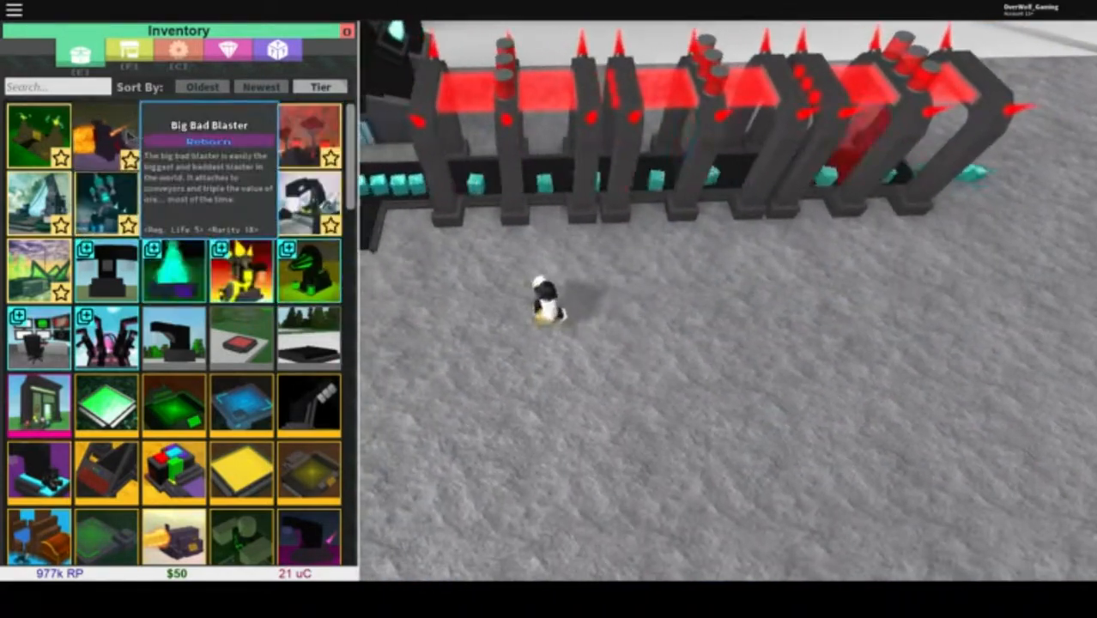
left_click(107, 134)
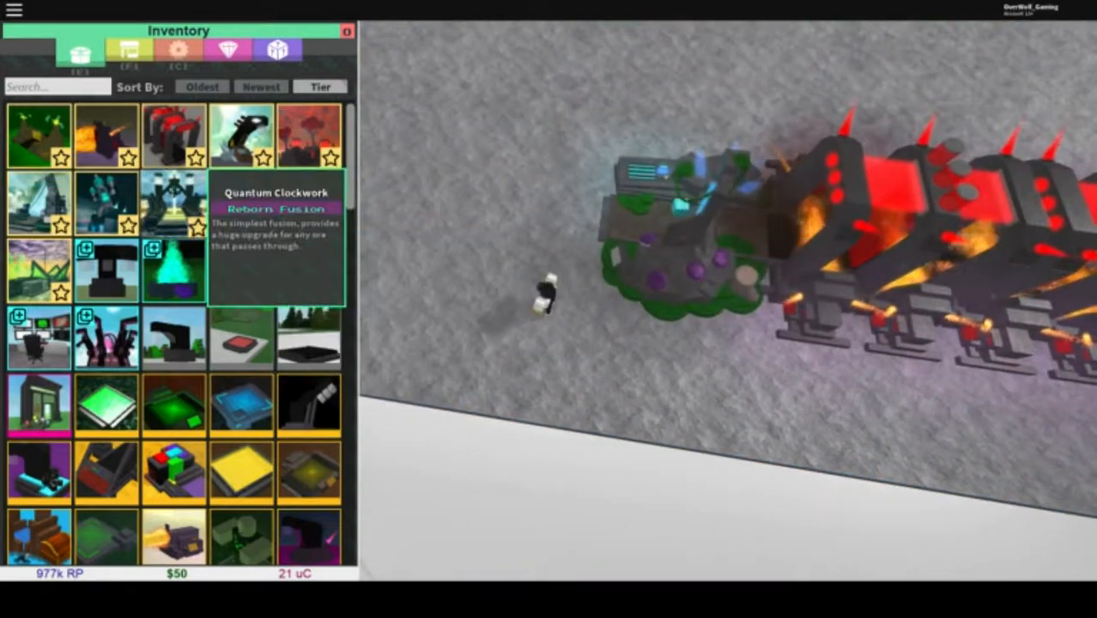
left_click(34, 138)
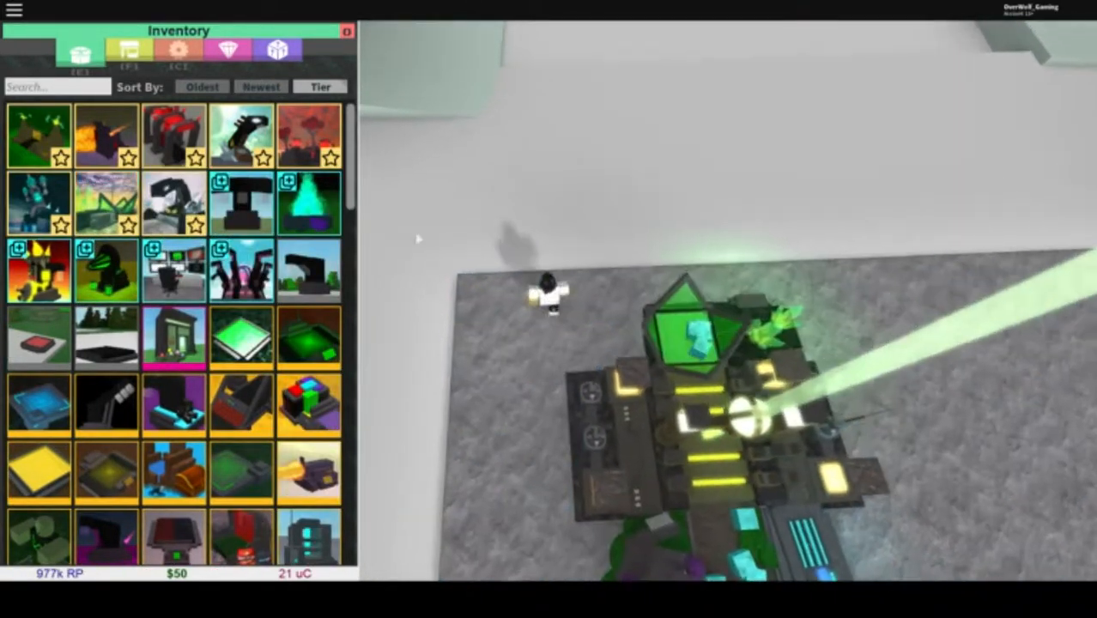
Step: Rebirth via Settings > Yes, then select the first inventory item to place on the cleared base
left_click(347, 31)
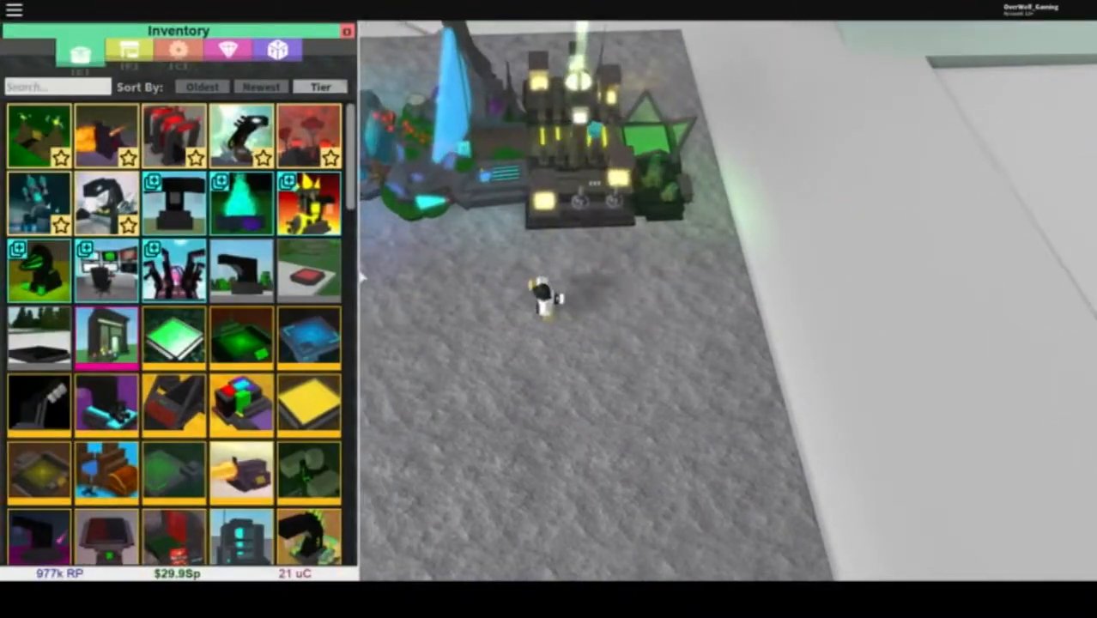
left_click(106, 134)
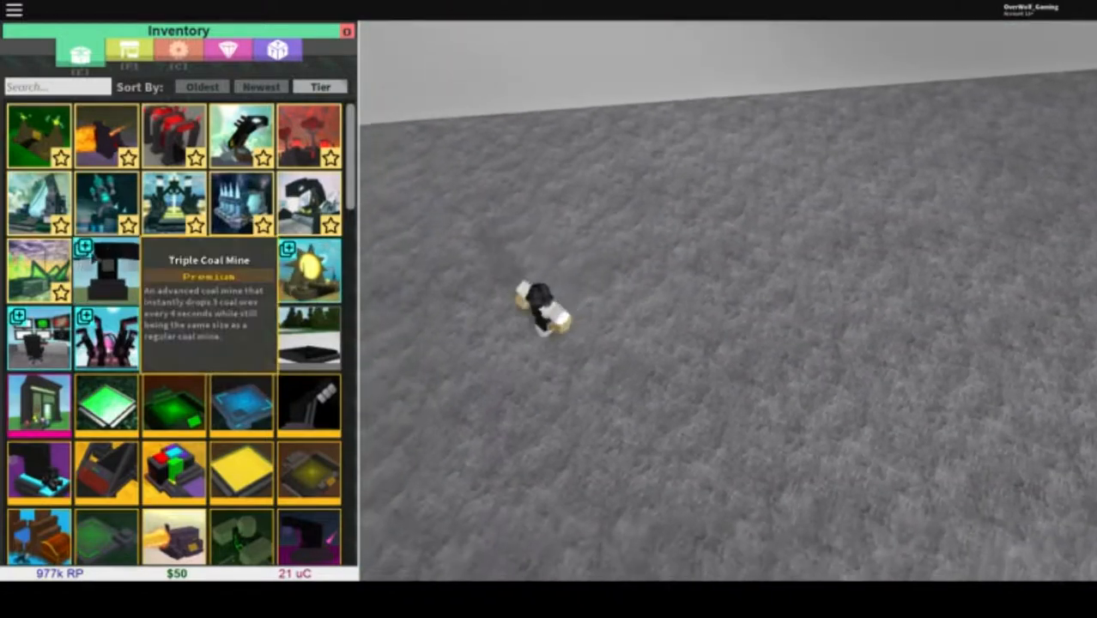
left_click(105, 202)
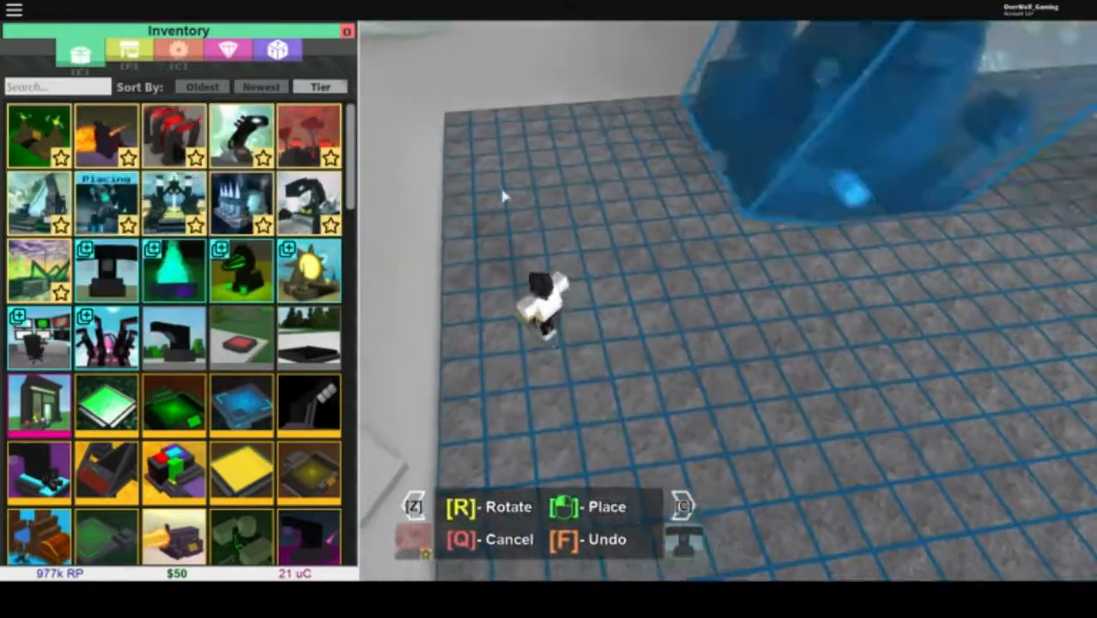